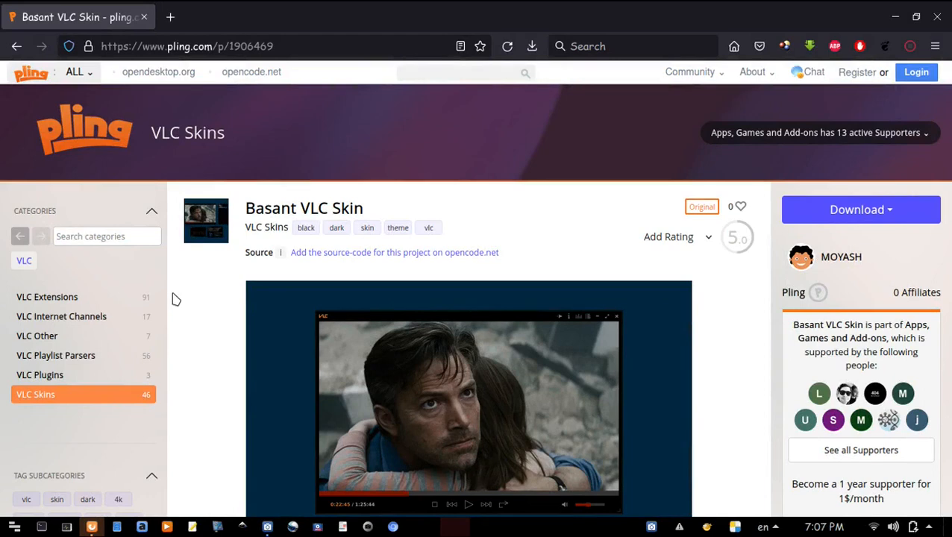
- Show the skin's downloadable files and start the Basant-by-MOYASH.zip download
{"action": "scroll", "scroll_direction": "down", "scroll_amount": 3}
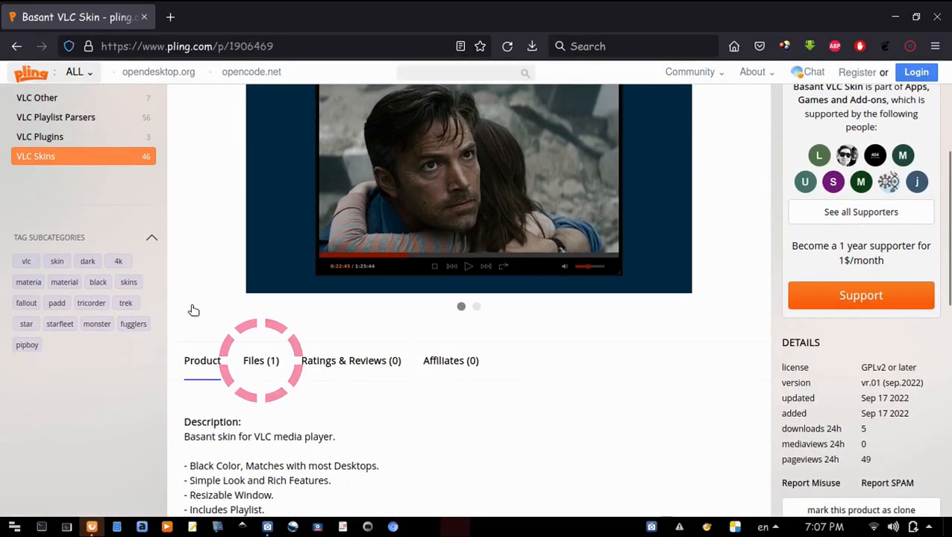
{"action": "left_click", "coordinate": [260, 360]}
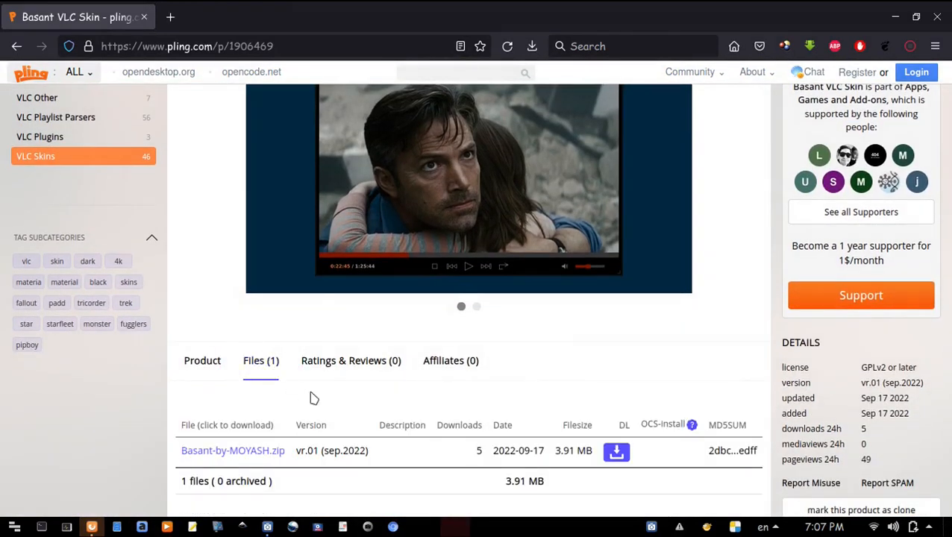
{"action": "left_click", "coordinate": [616, 452]}
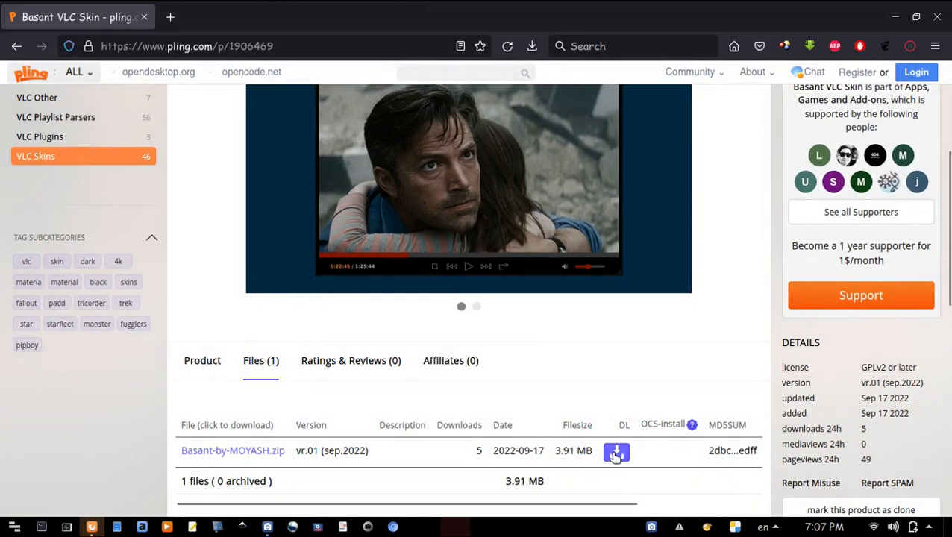
{"action": "left_click", "coordinate": [614, 451]}
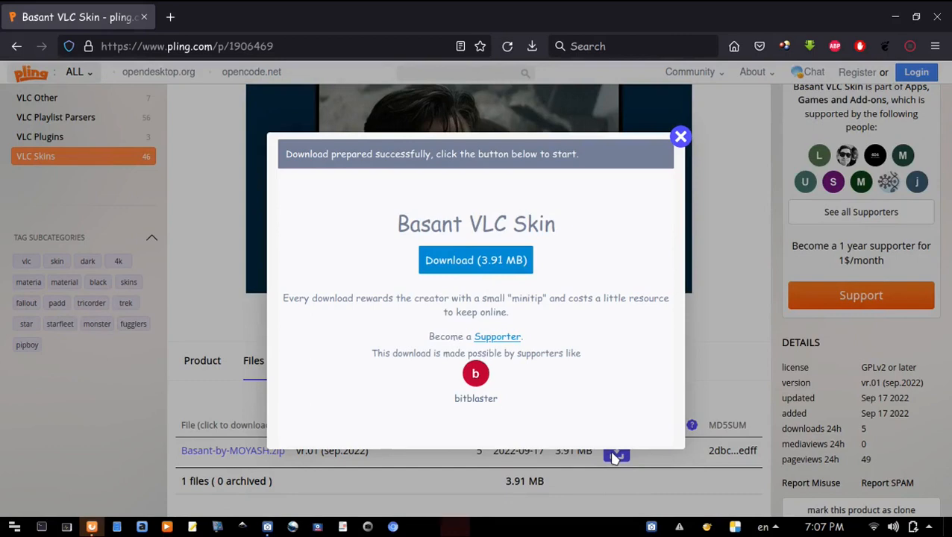
{"action": "mouse_move", "coordinate": [498, 268]}
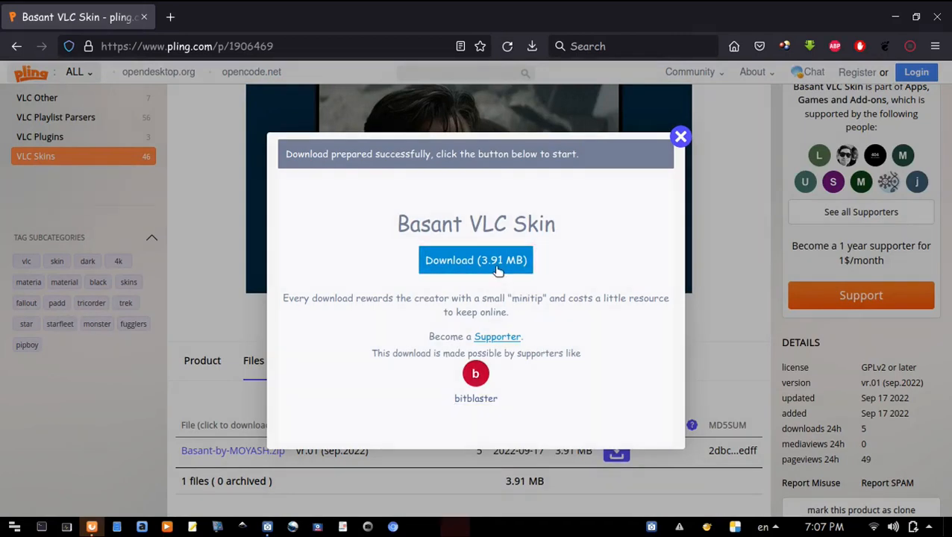
- Confirm the 3.91 MB archive download and let it finish
{"action": "left_click", "coordinate": [474, 260]}
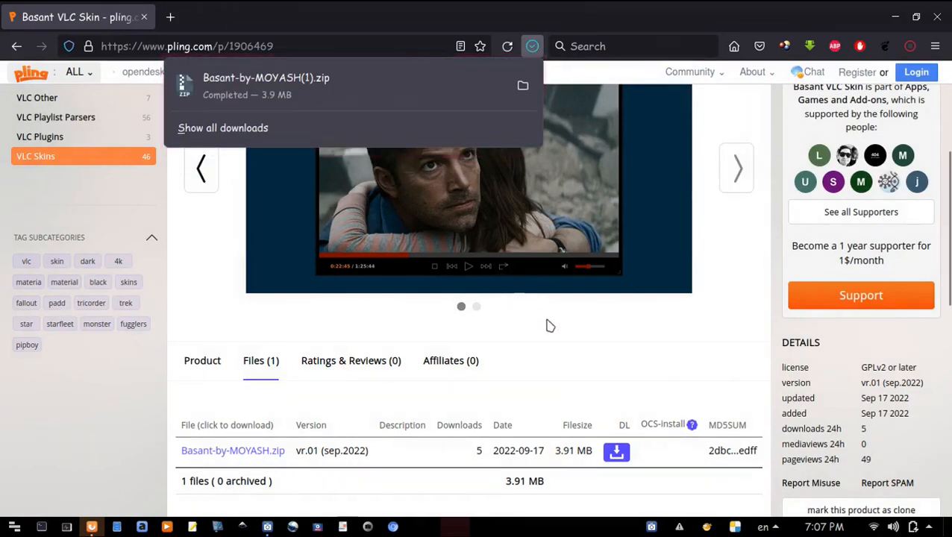
{"action": "left_click", "coordinate": [632, 340]}
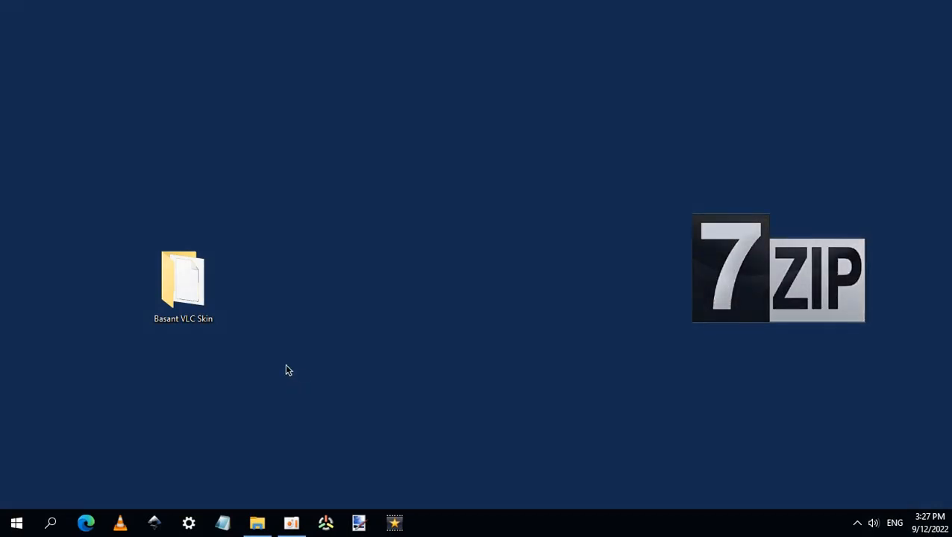
- Open the Basant VLC Skin desktop folder containing Basant.vlt
{"action": "double_click", "coordinate": [182, 280]}
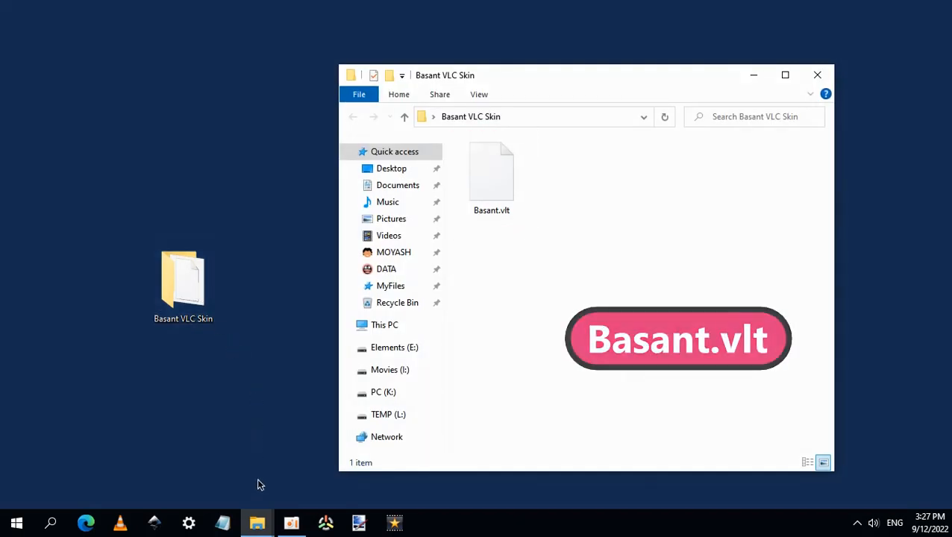
{"action": "mouse_move", "coordinate": [256, 522]}
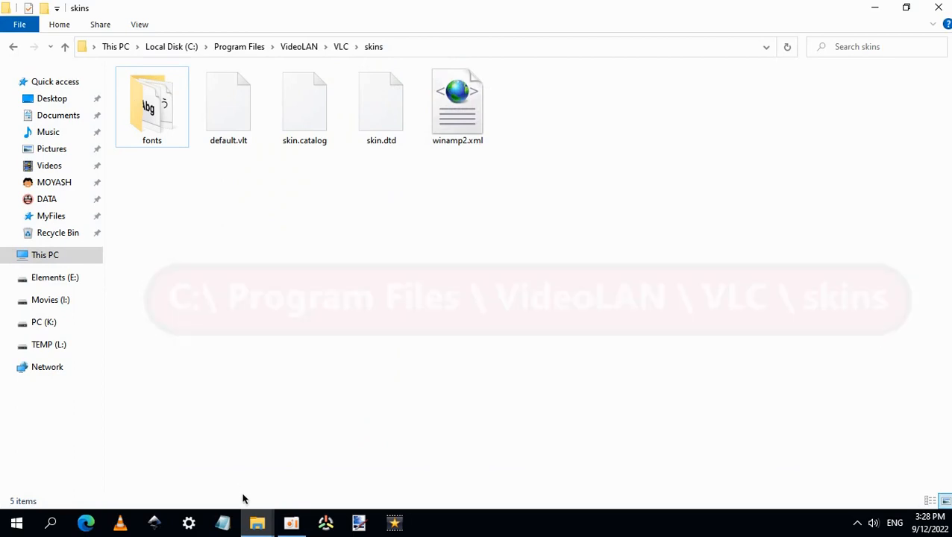
{"action": "mouse_move", "coordinate": [257, 522]}
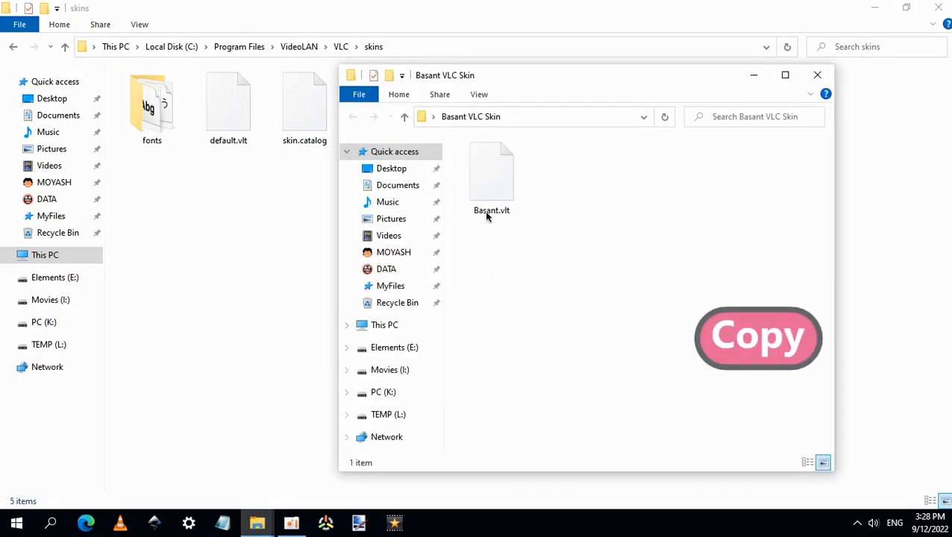
- Copy Basant.vlt into VLC's skins folder with administrator permission
{"action": "right_click", "coordinate": [489, 171]}
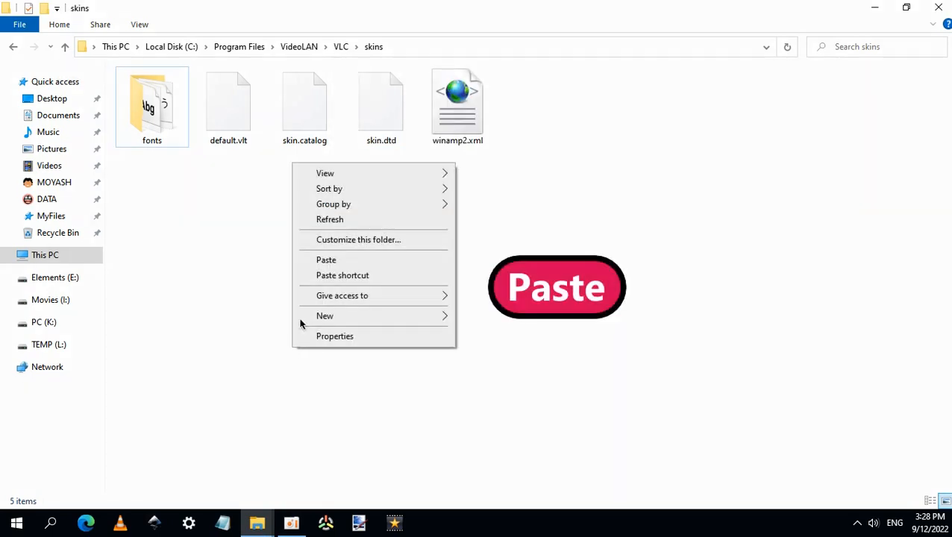
{"action": "left_click", "coordinate": [325, 259]}
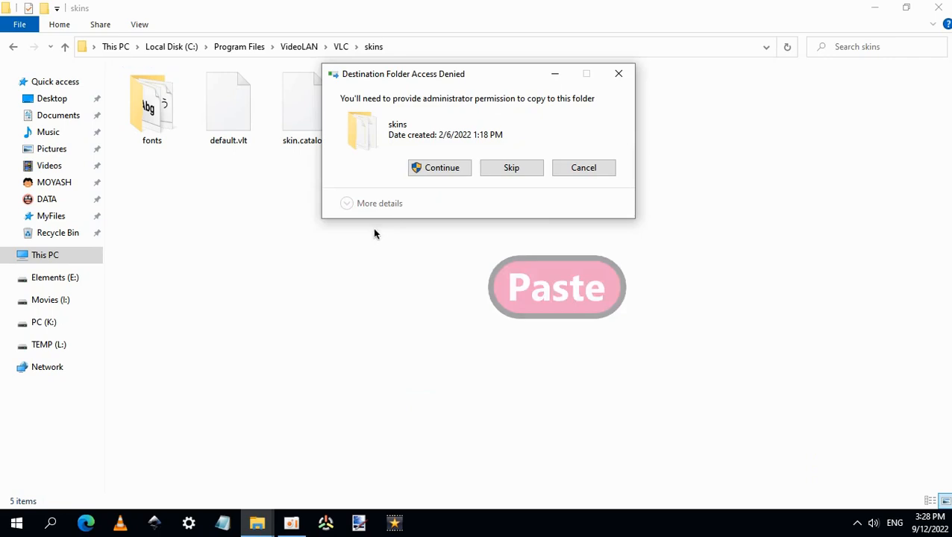
{"action": "left_click", "coordinate": [438, 167]}
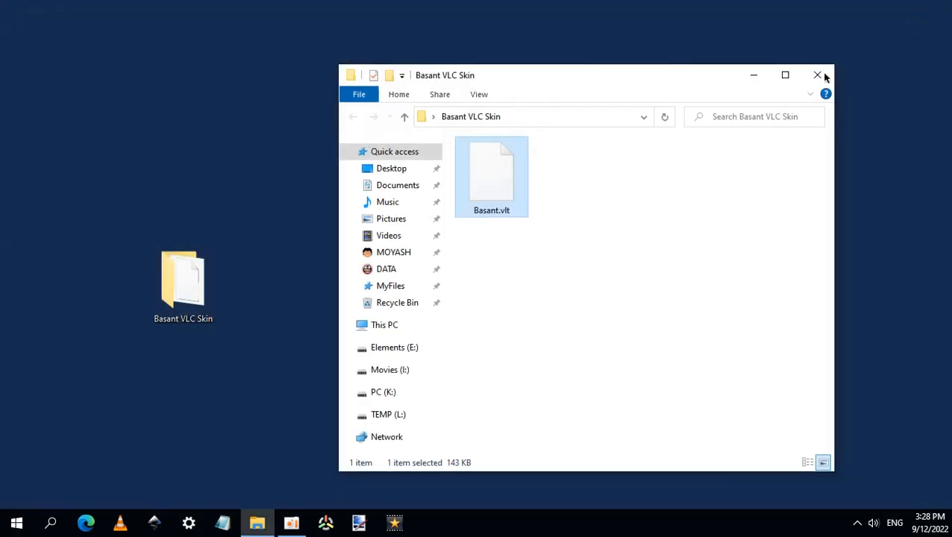
- Close the skin folder window and bring up options for the desktop skin folder
{"action": "left_click", "coordinate": [816, 75]}
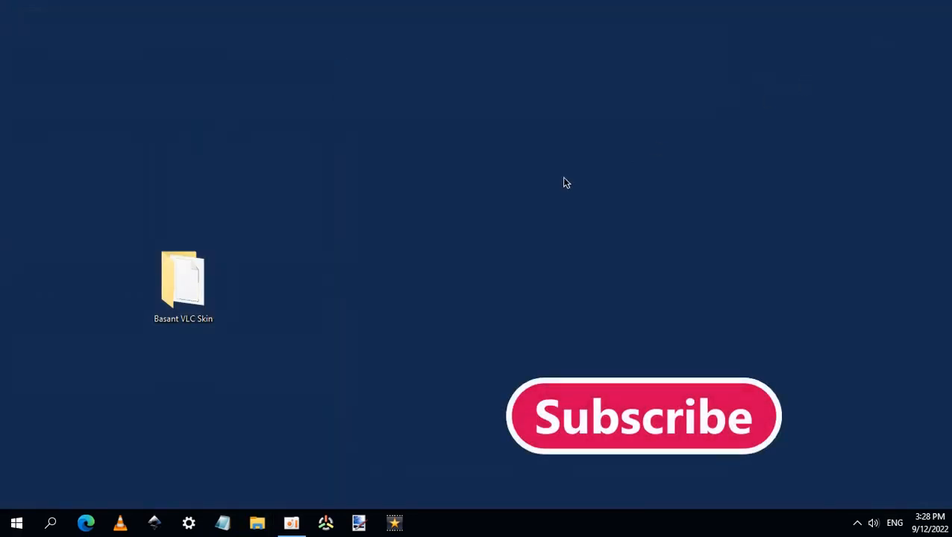
{"action": "left_click", "coordinate": [182, 283]}
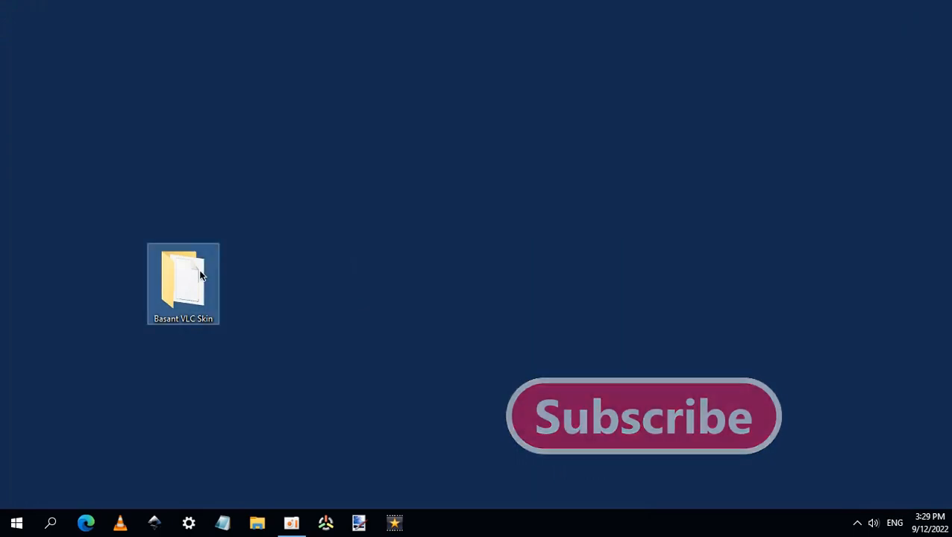
{"action": "right_click", "coordinate": [200, 274]}
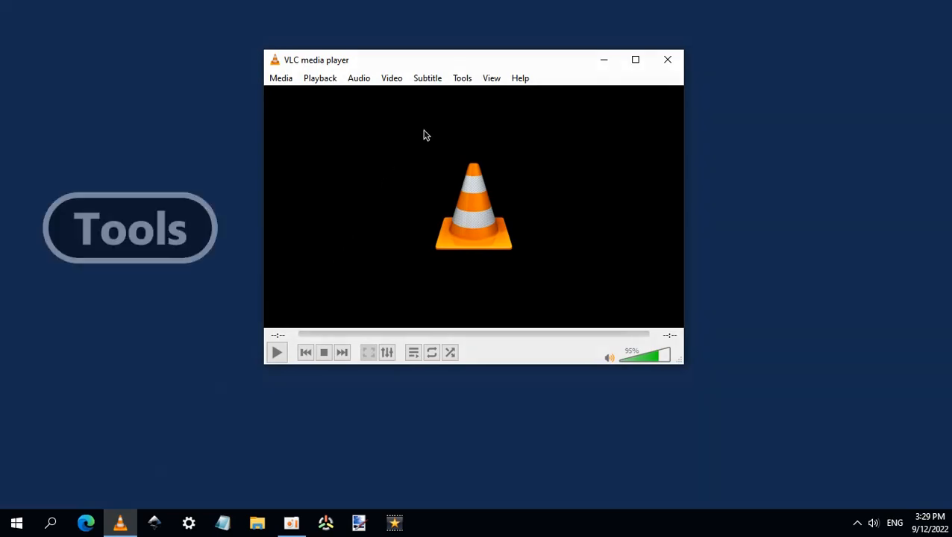
- In Preferences, choose Use custom skin for the interface and save
{"action": "left_click", "coordinate": [462, 78]}
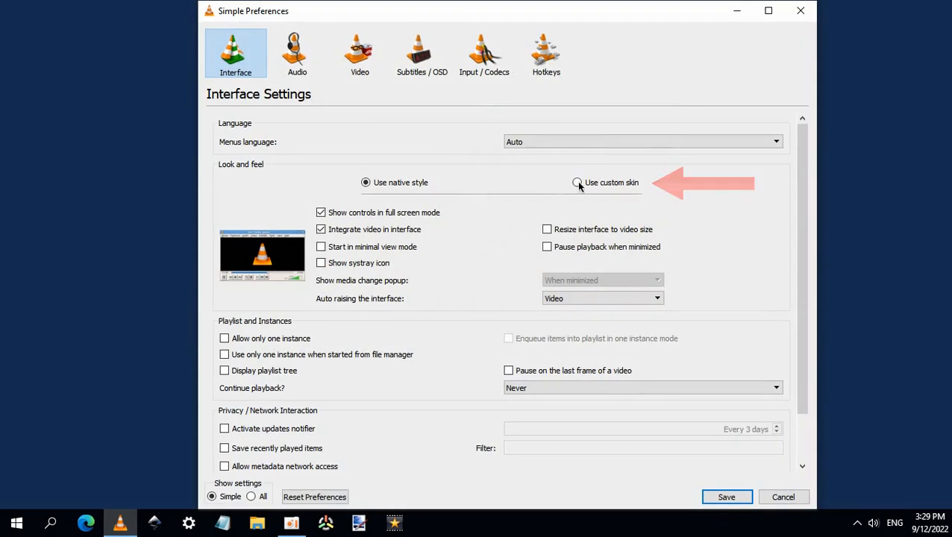
{"action": "left_click", "coordinate": [574, 182]}
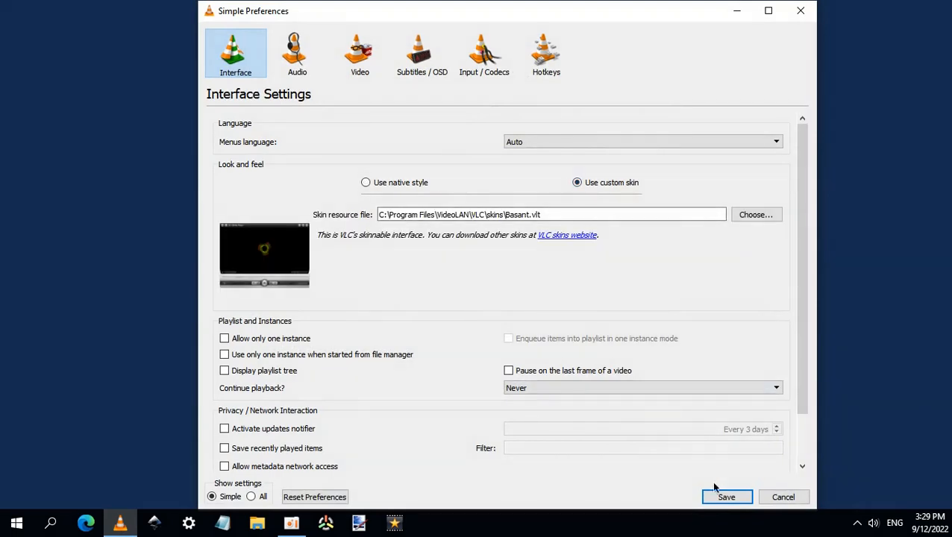
{"action": "left_click", "coordinate": [731, 496]}
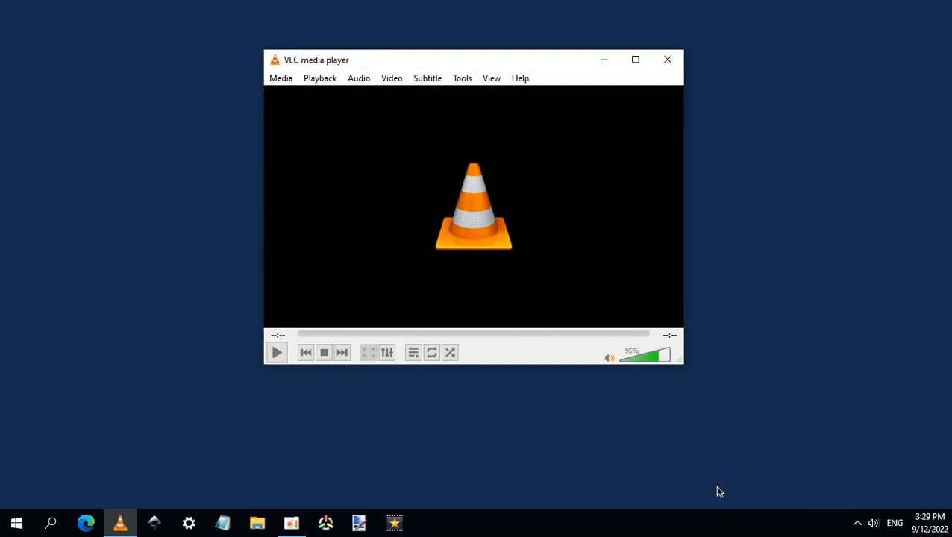
{"action": "mouse_move", "coordinate": [659, 81]}
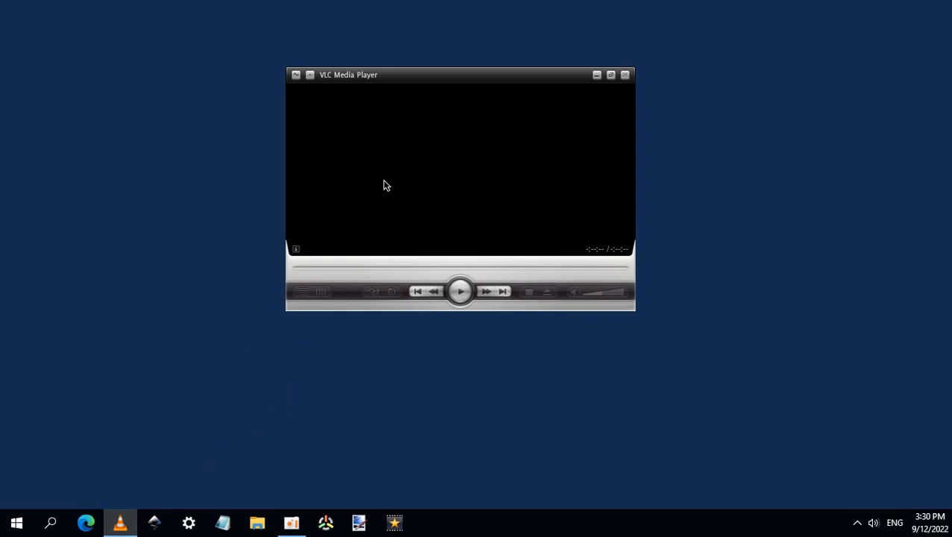
- Apply the Basant skin from the player's Interface > Select skin menu
{"action": "right_click", "coordinate": [386, 184]}
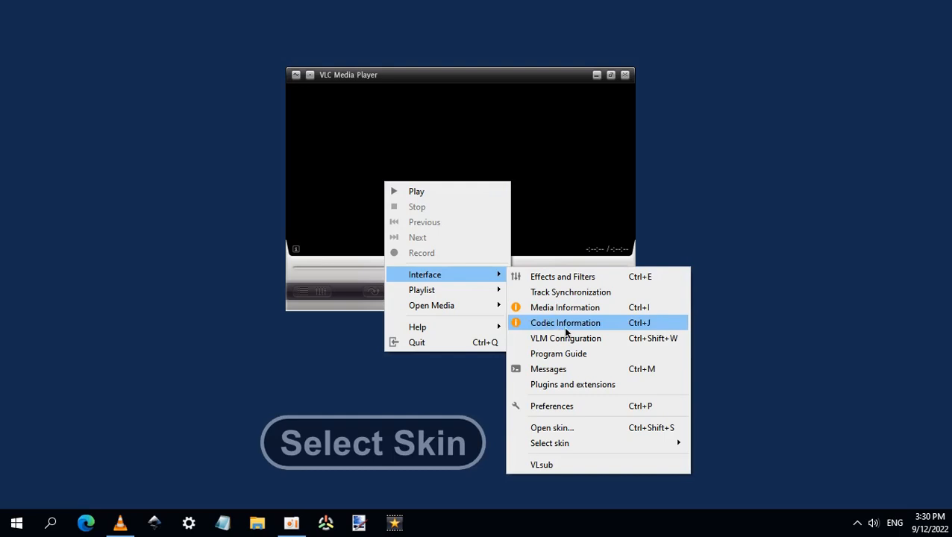
{"action": "mouse_move", "coordinate": [549, 443]}
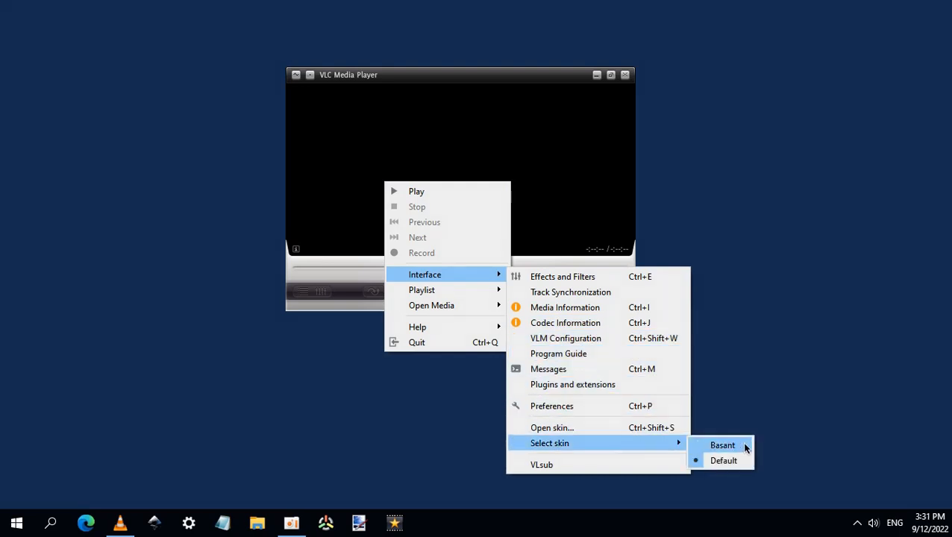
{"action": "left_click", "coordinate": [722, 445]}
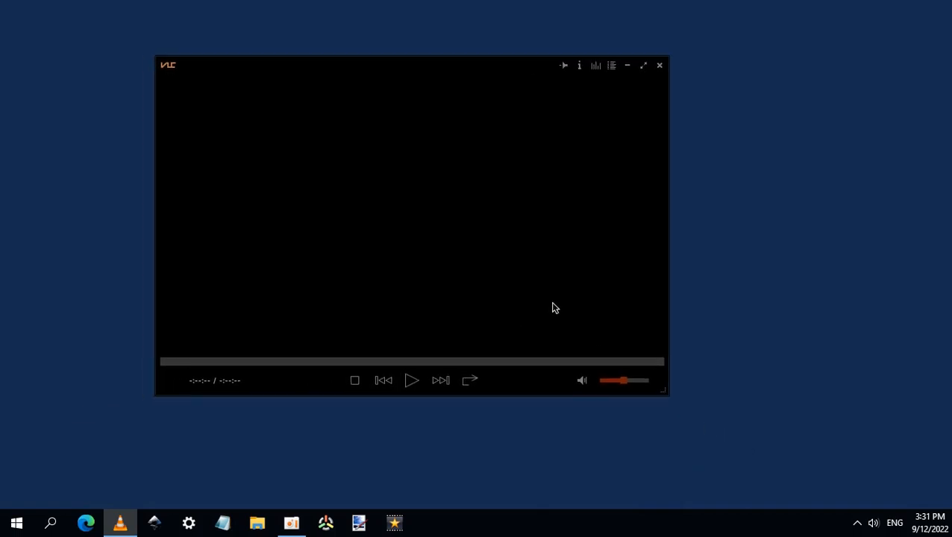
{"action": "left_click", "coordinate": [611, 66]}
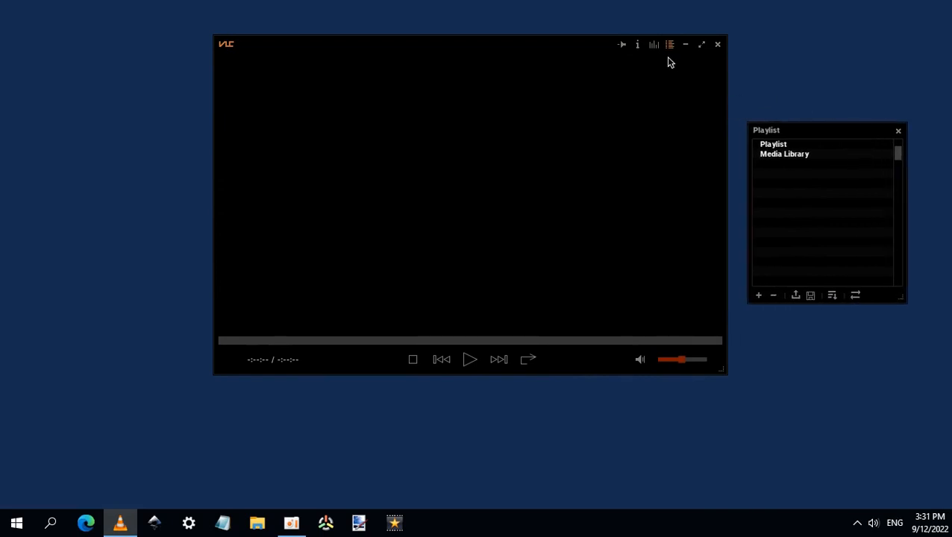
- Open the skin's equalizer and About This Skin windows beside the playlist
{"action": "left_click", "coordinate": [653, 44]}
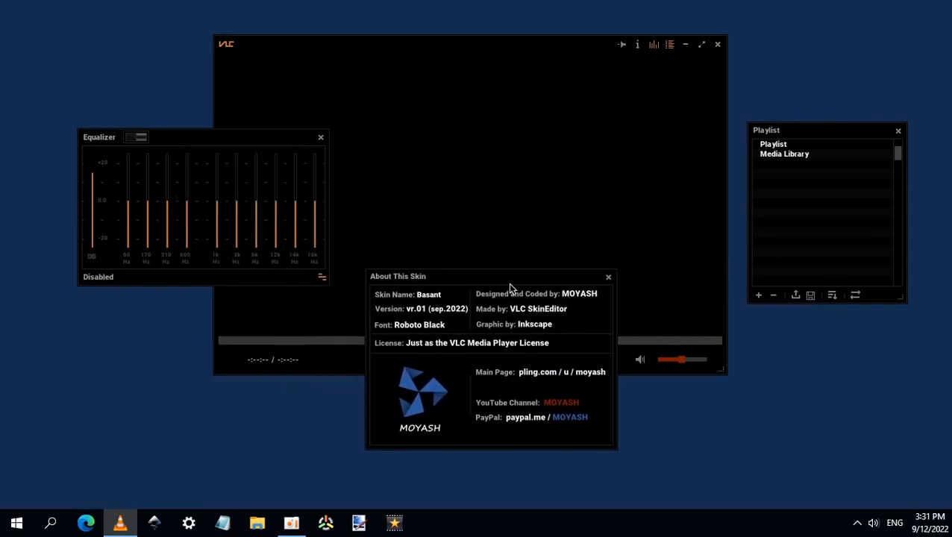
{"action": "mouse_move", "coordinate": [832, 140]}
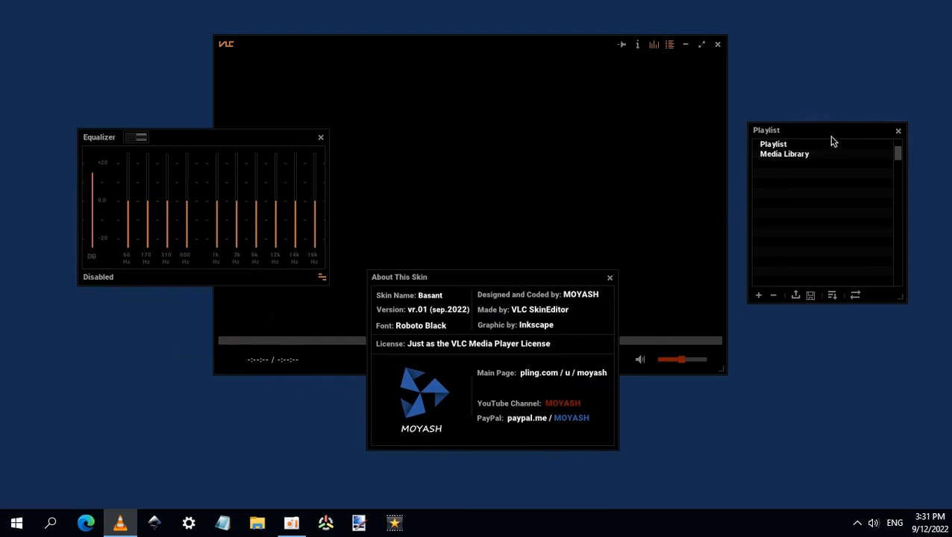